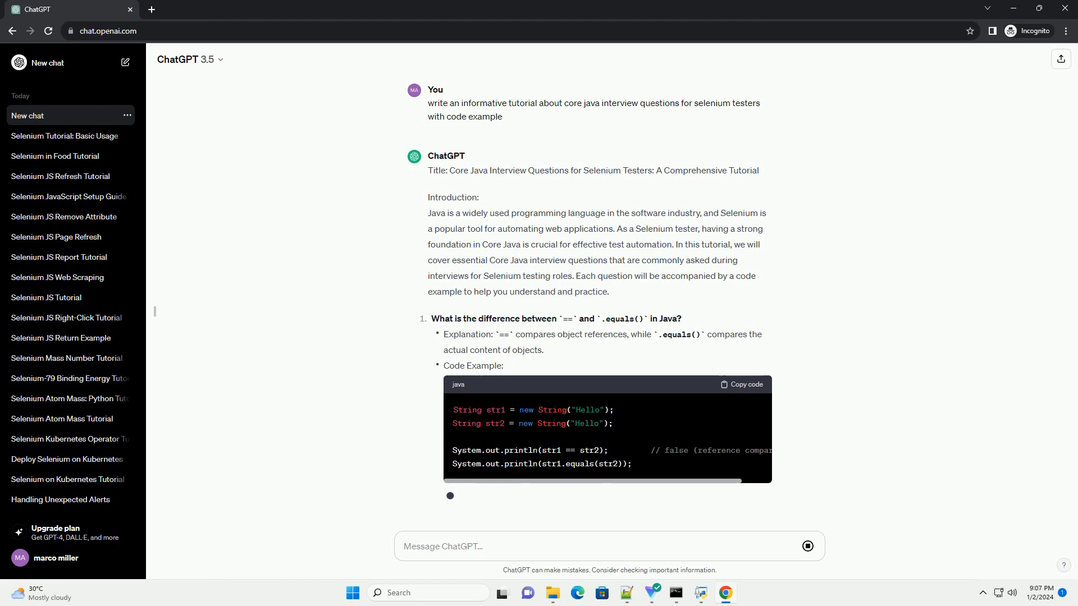
pyautogui.scroll(-3)
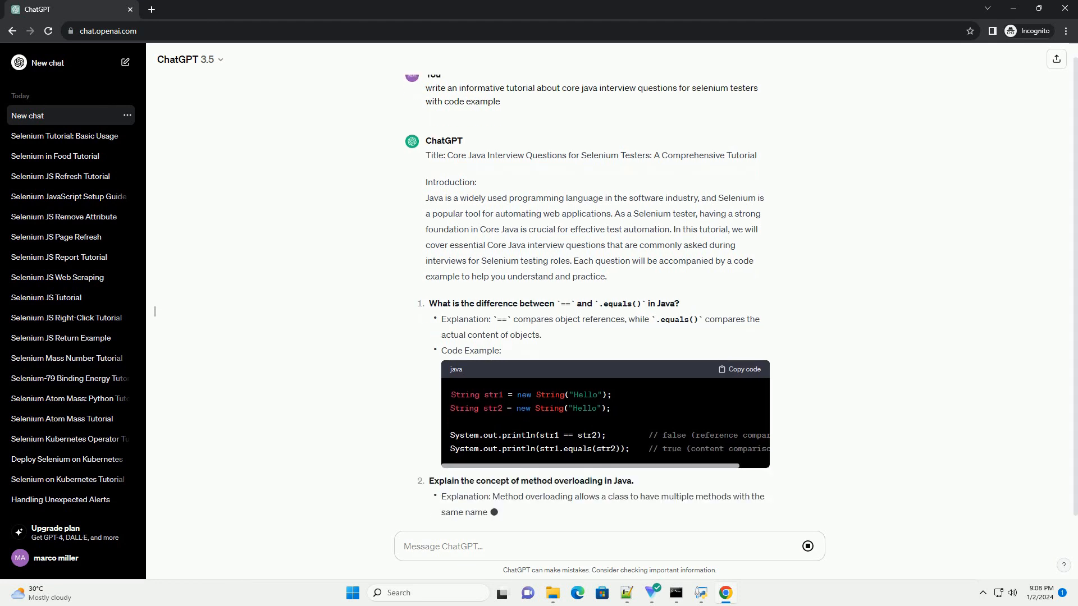
pyautogui.scroll(-3)
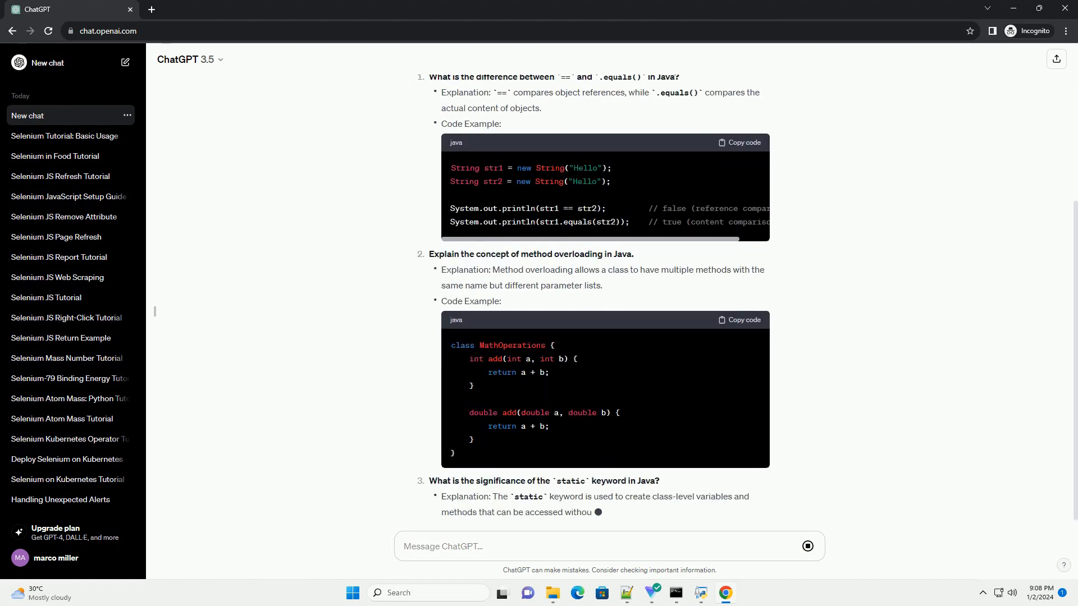
pyautogui.scroll(-3)
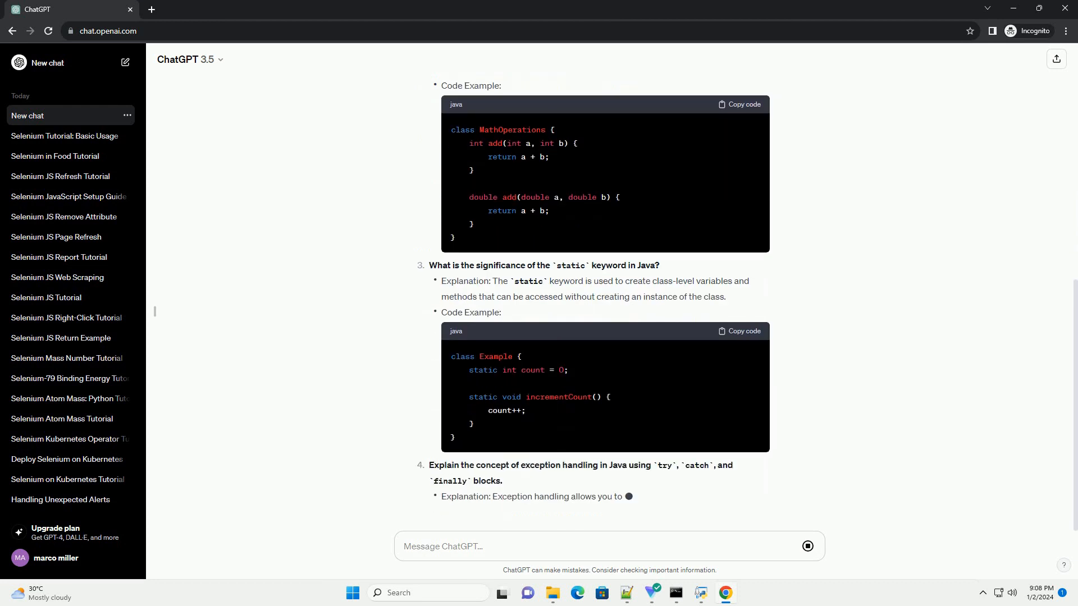
pyautogui.scroll(-3)
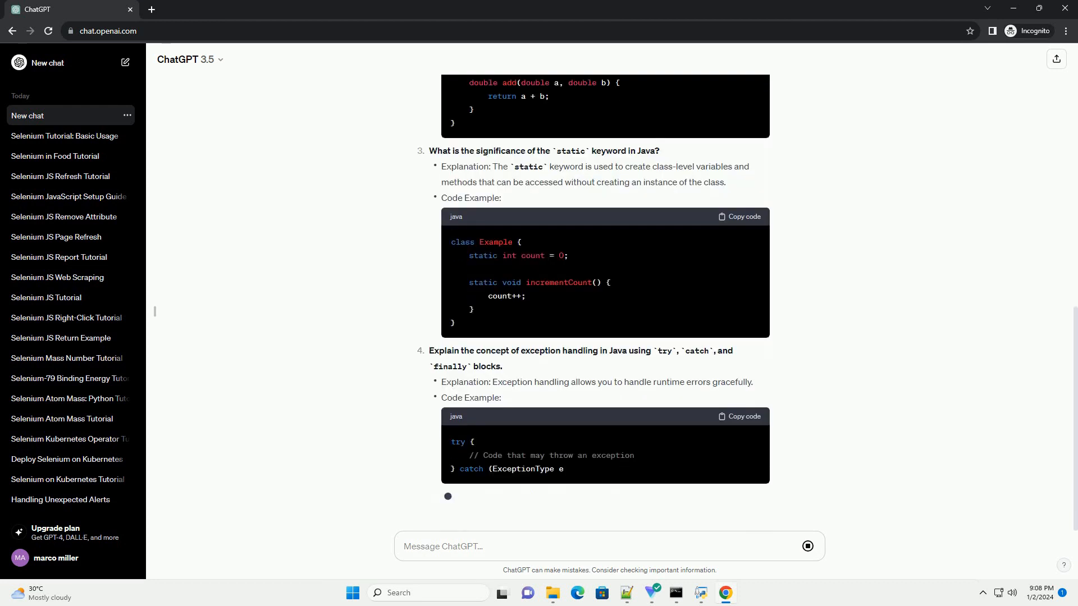
pyautogui.scroll(-3)
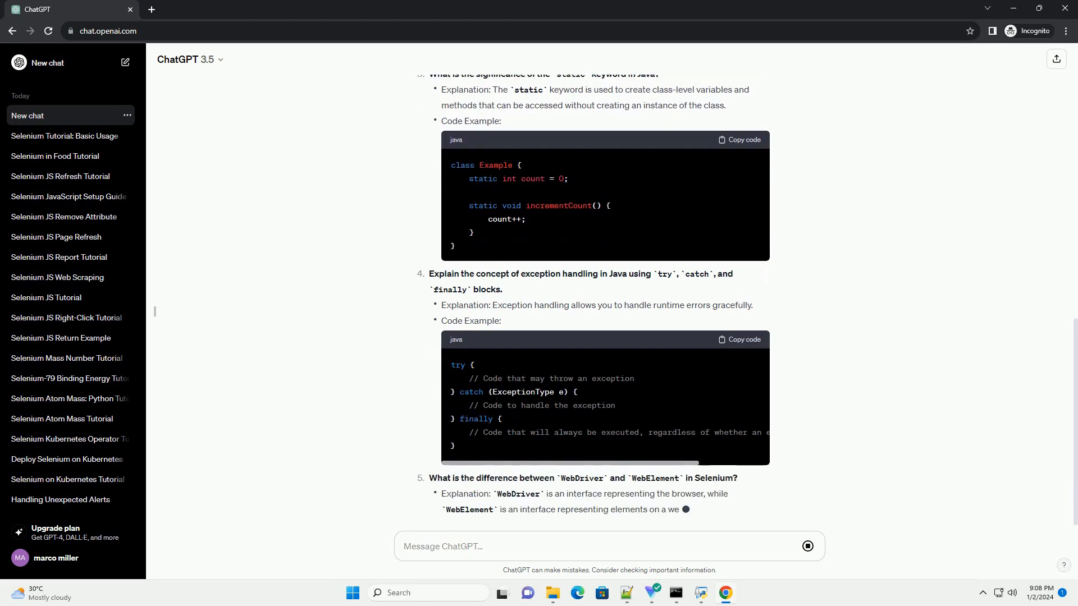
pyautogui.scroll(-3)
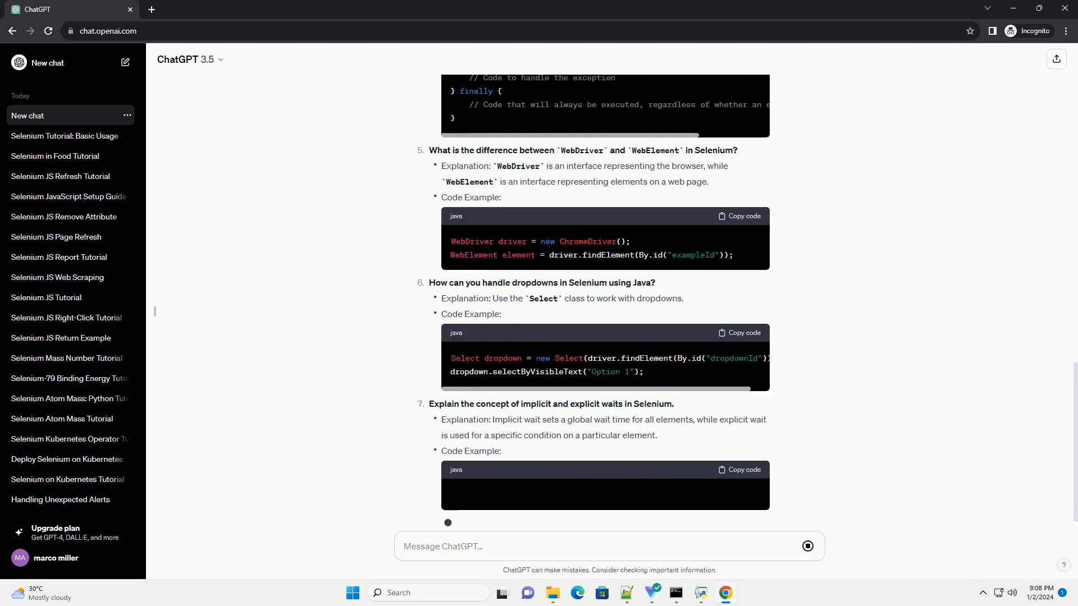
pyautogui.scroll(-3)
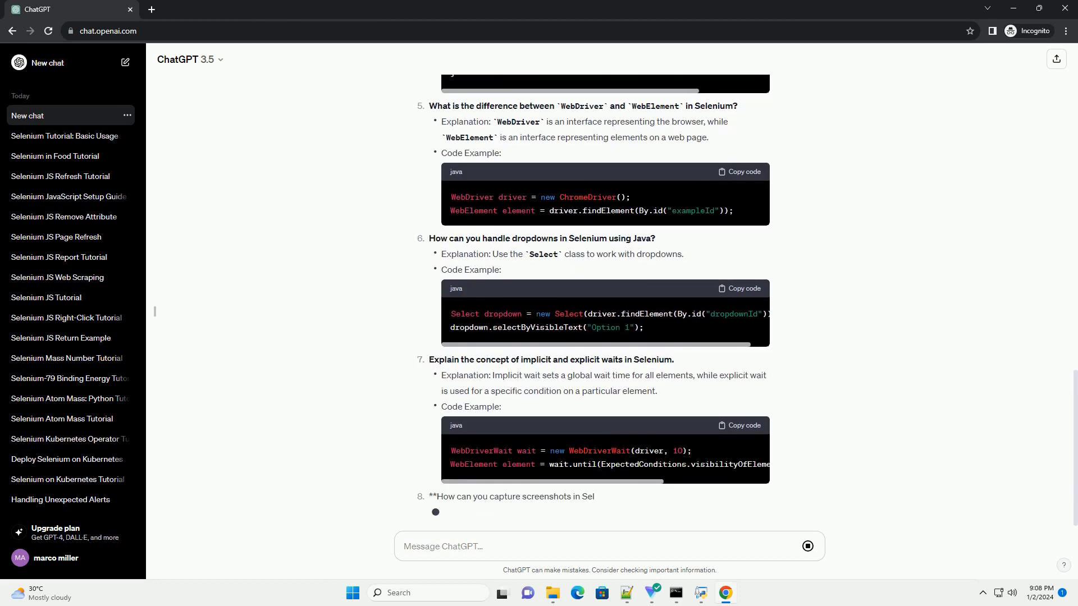